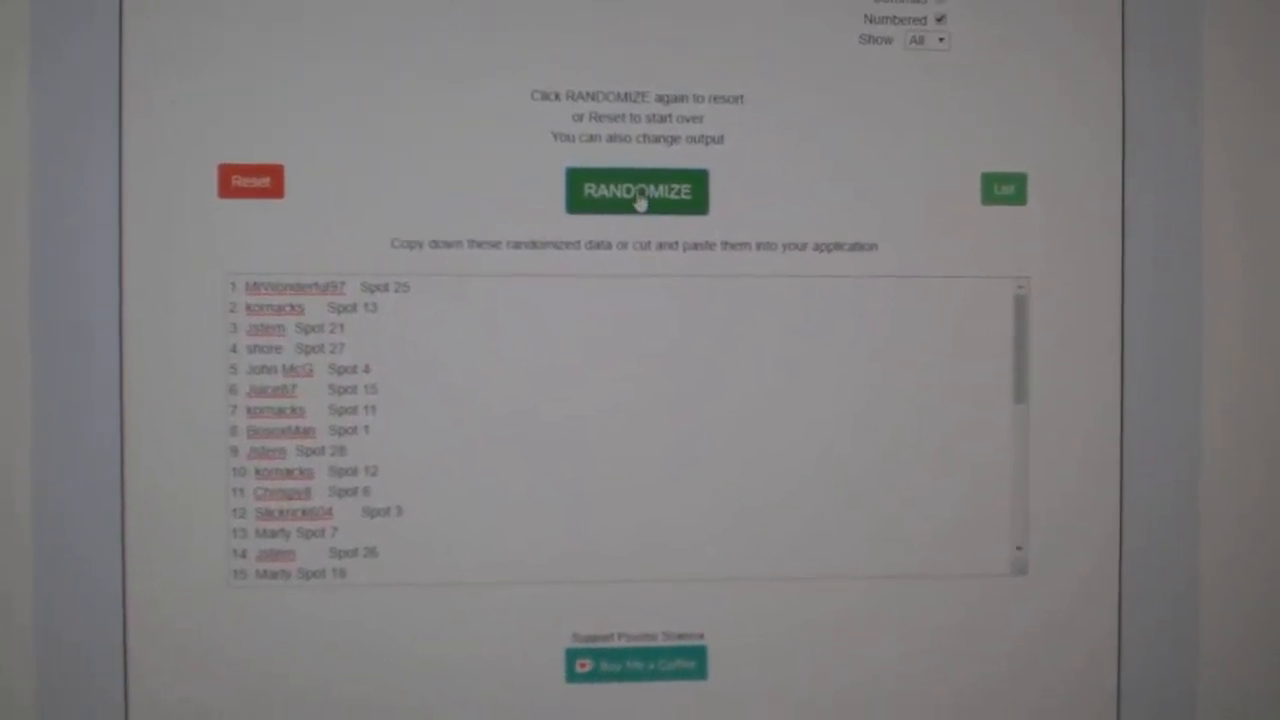
Reshuffle the names-and-spots list, then randomize the 30 hockey team cities with a timestamp note.
{"action": "left_click", "coordinate": [637, 191]}
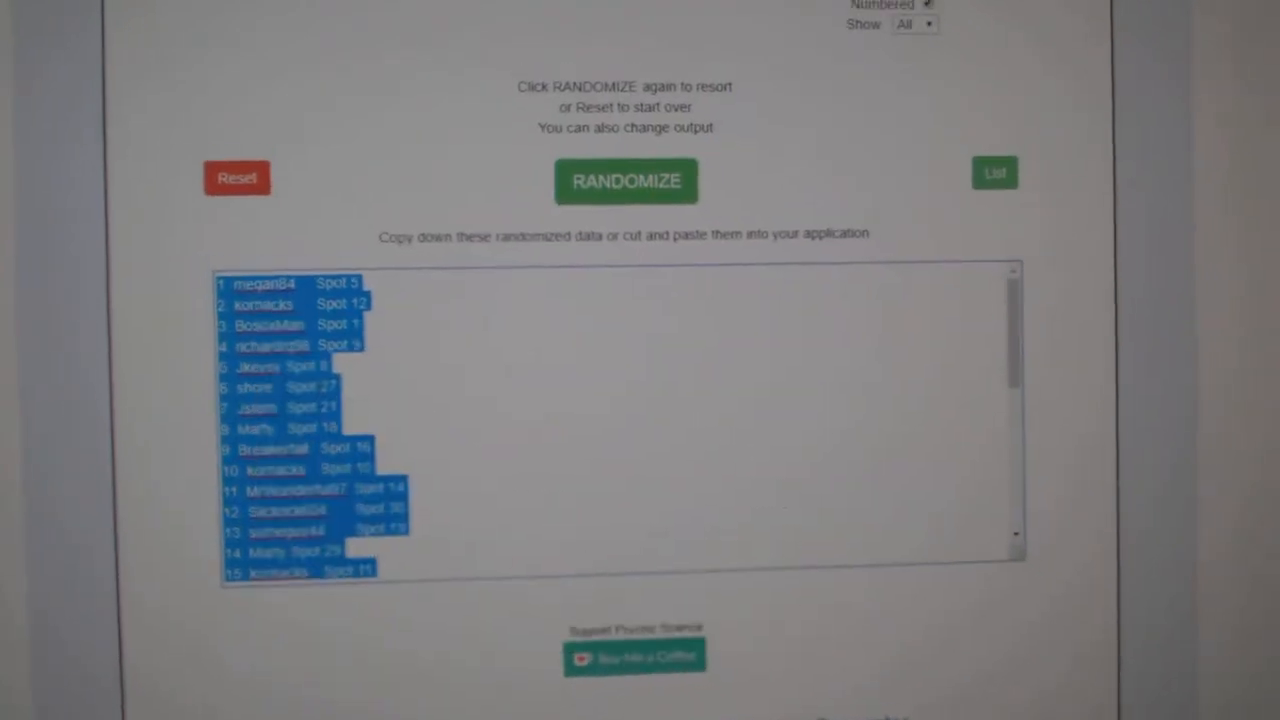
{"action": "left_click", "coordinate": [626, 181]}
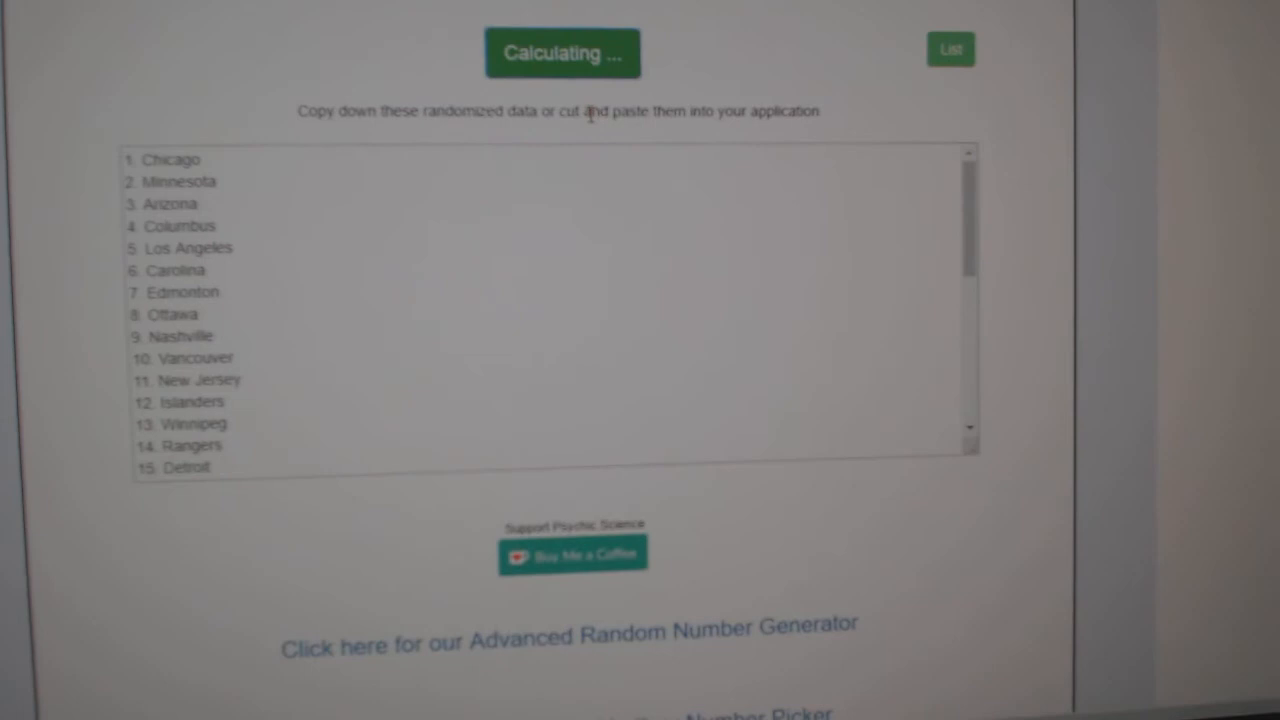
{"action": "left_click", "coordinate": [562, 52]}
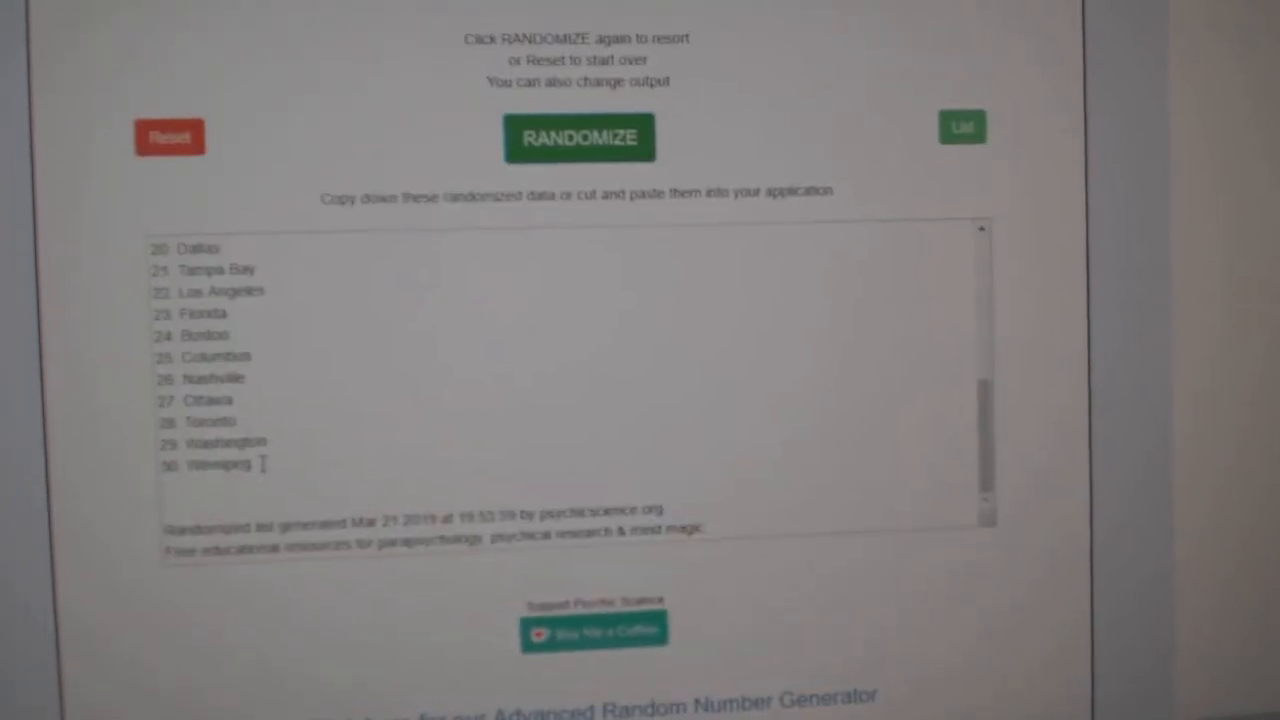